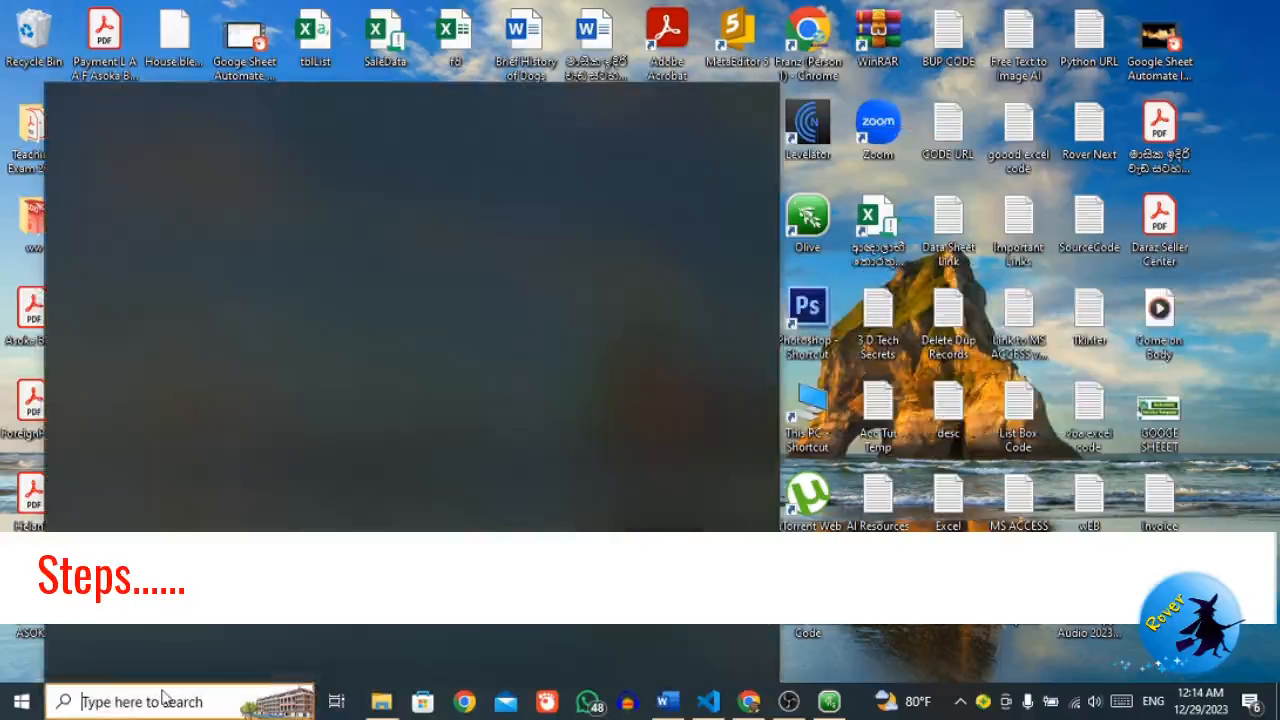
# Find Control Panel via the taskbar search and open the Region settings
pyautogui.write('co')
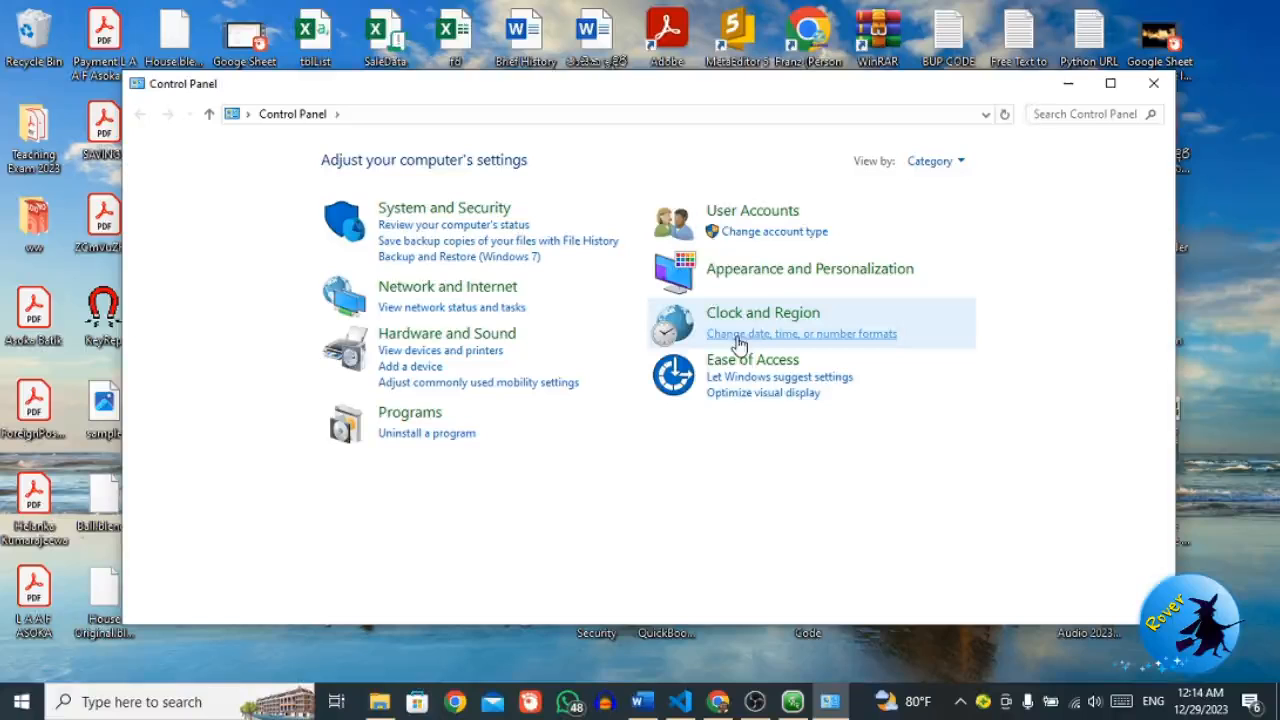
pyautogui.click(802, 332)
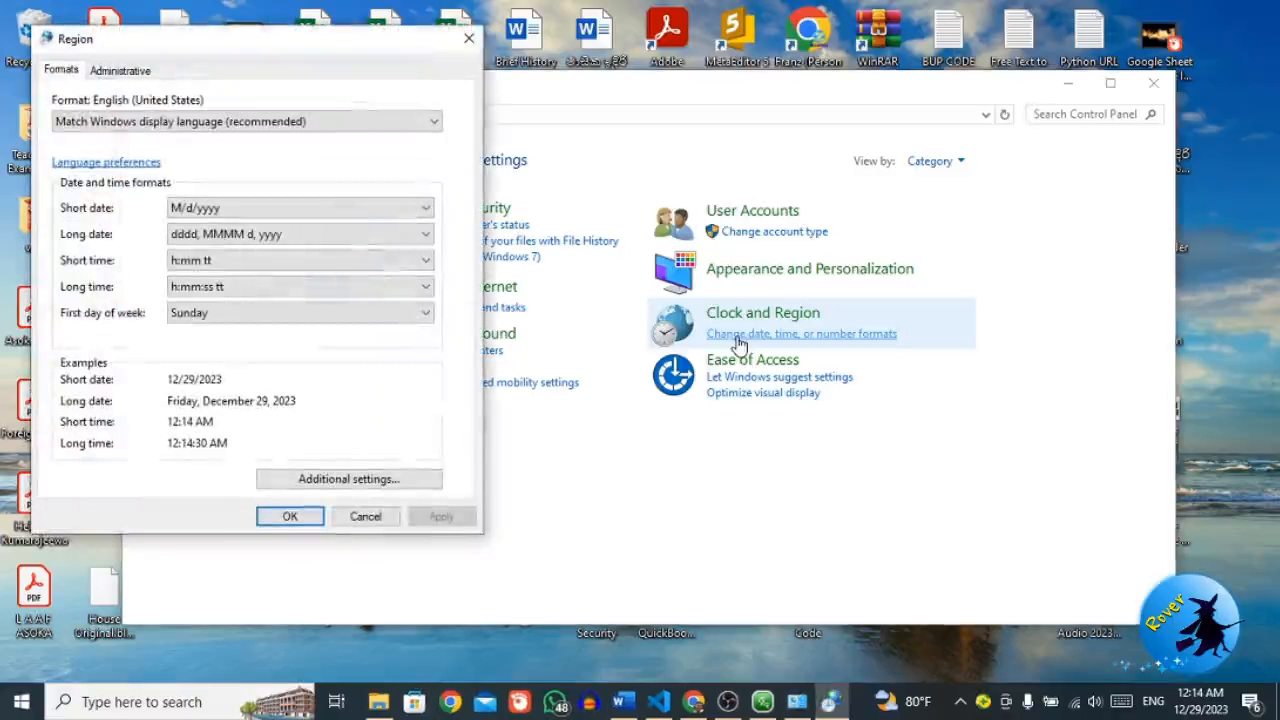
pyautogui.moveTo(764, 312)
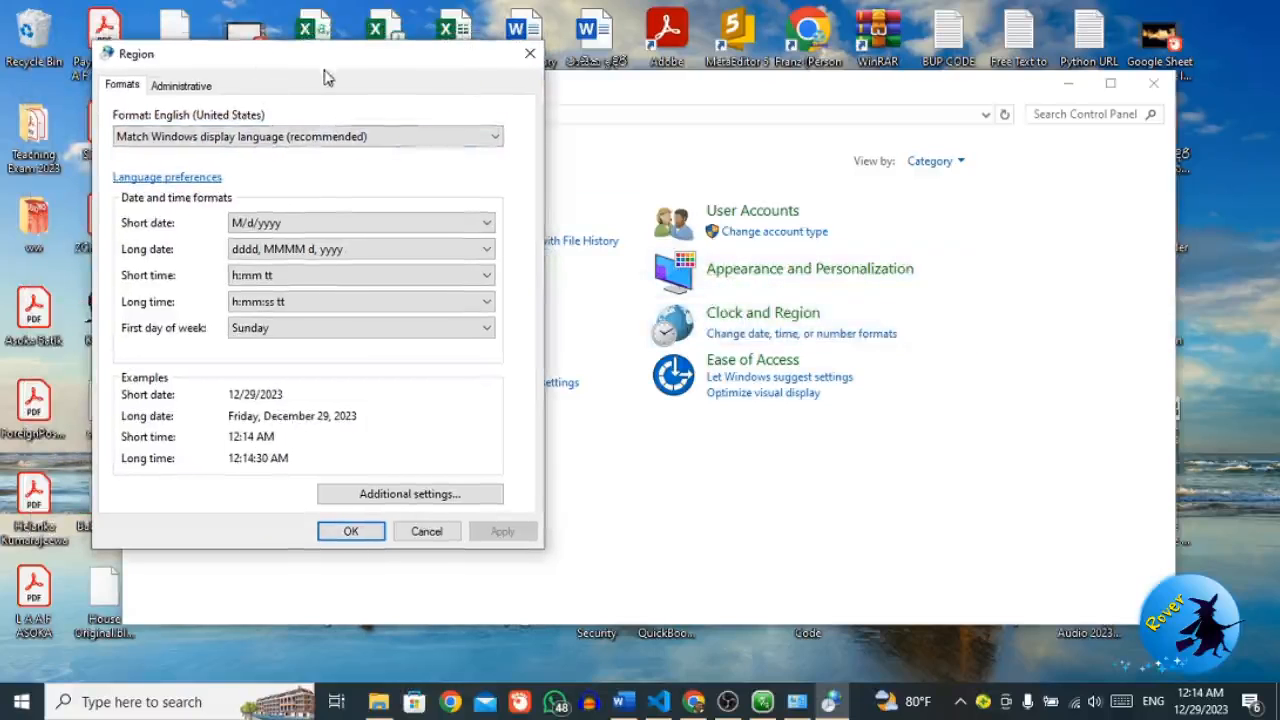
pyautogui.moveTo(170, 166)
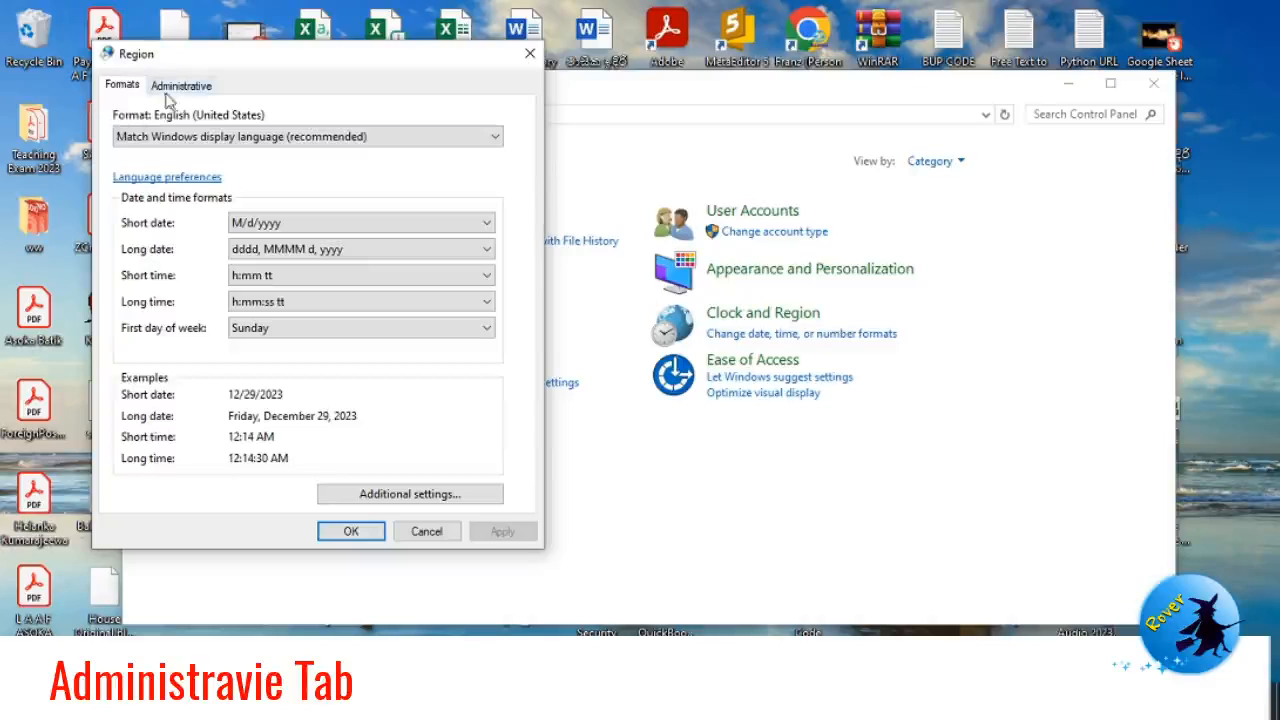
# Show the Administrative settings listing the language for non-Unicode programs
pyautogui.click(180, 84)
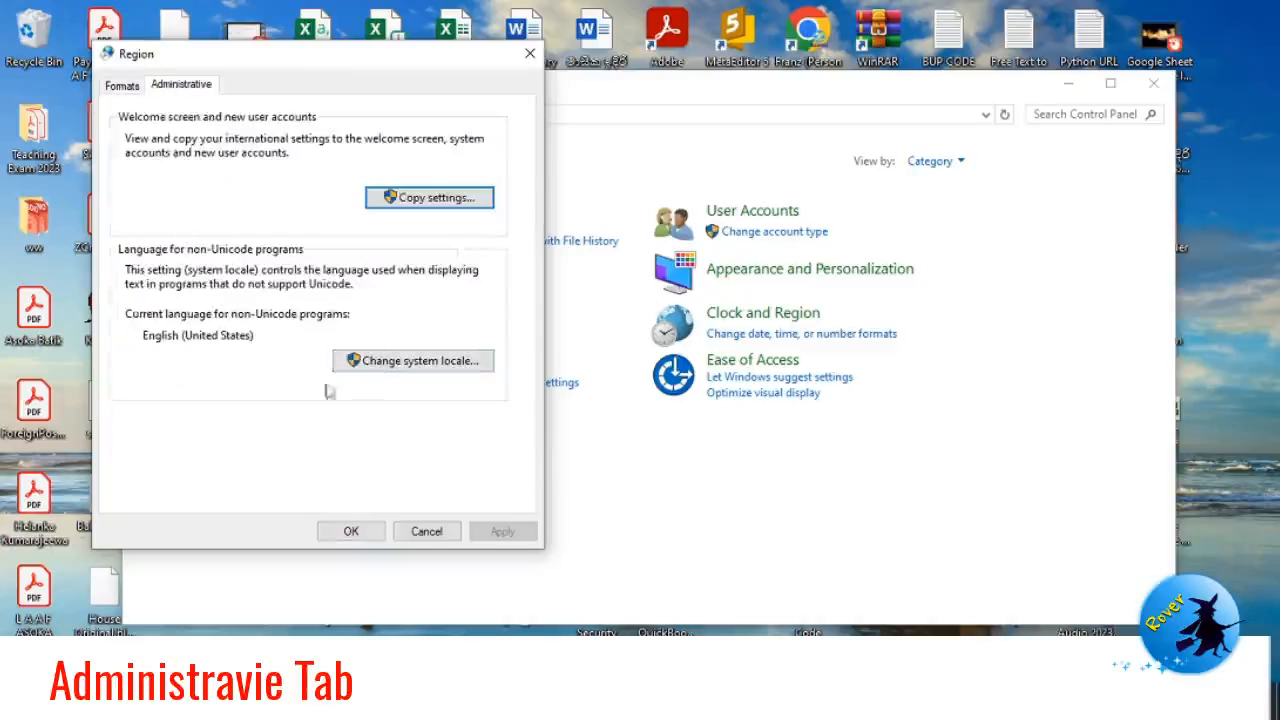
pyautogui.moveTo(324, 388)
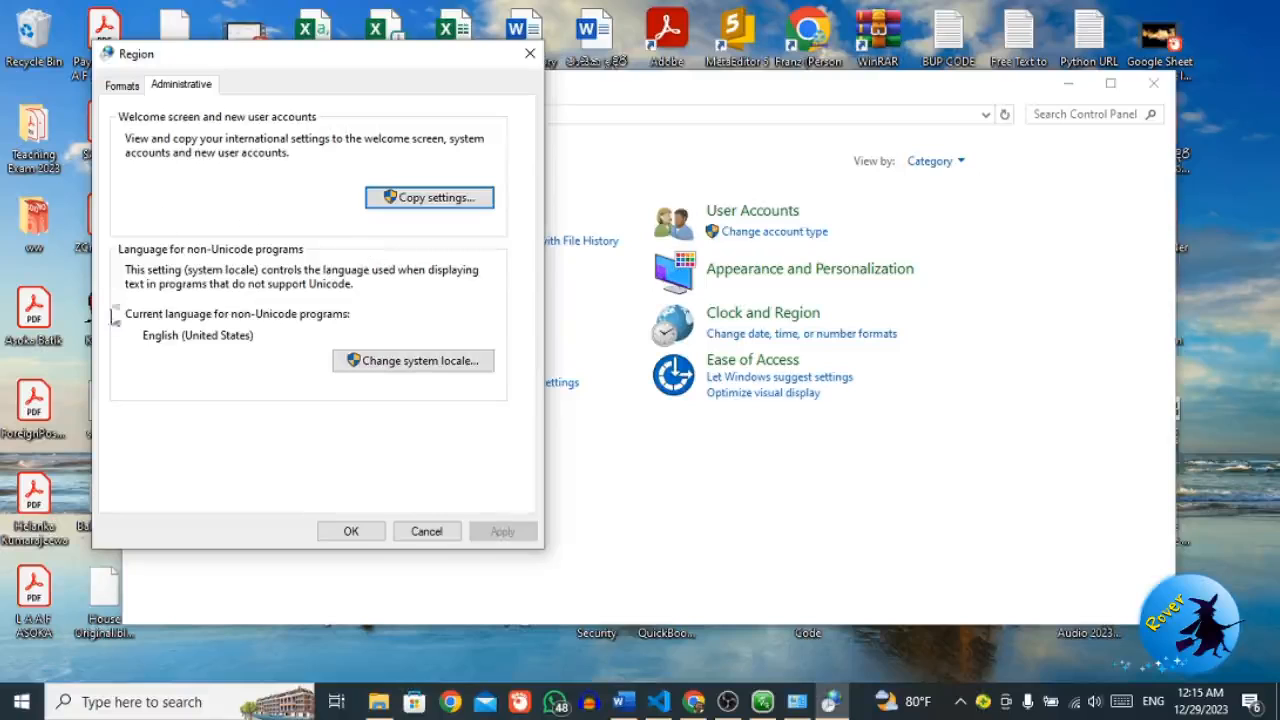
pyautogui.moveTo(240, 328)
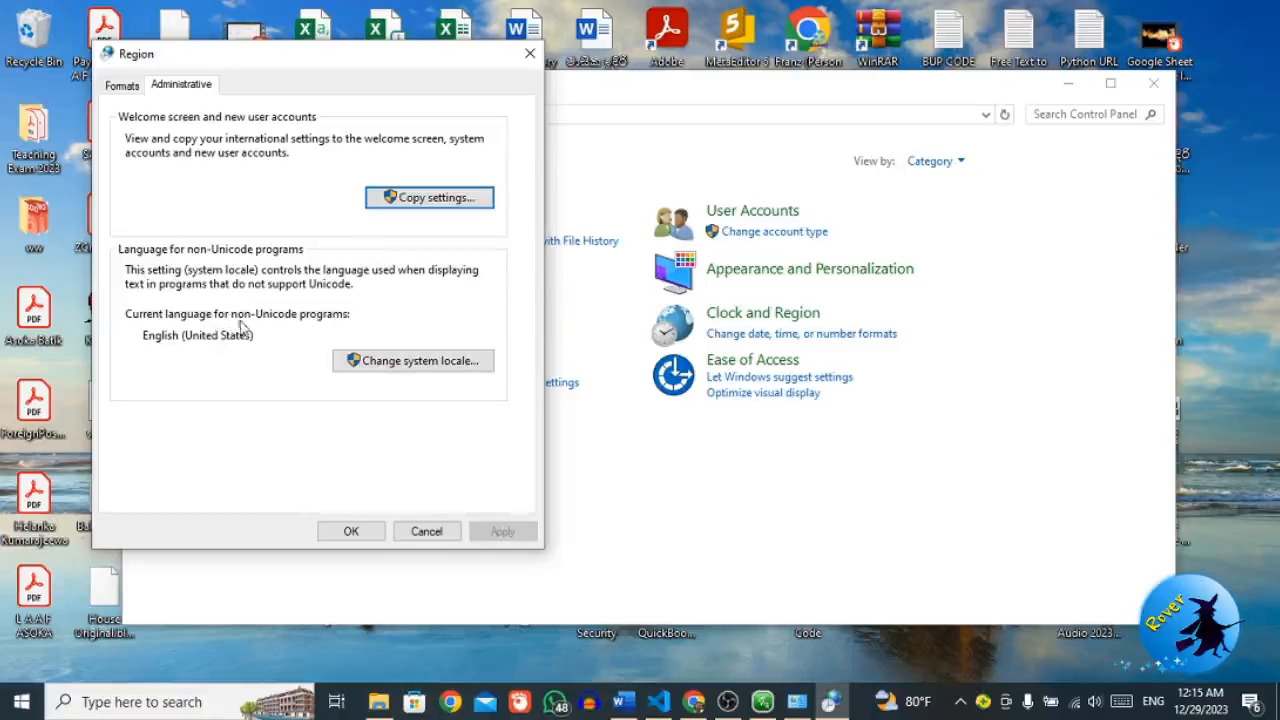
pyautogui.moveTo(156, 350)
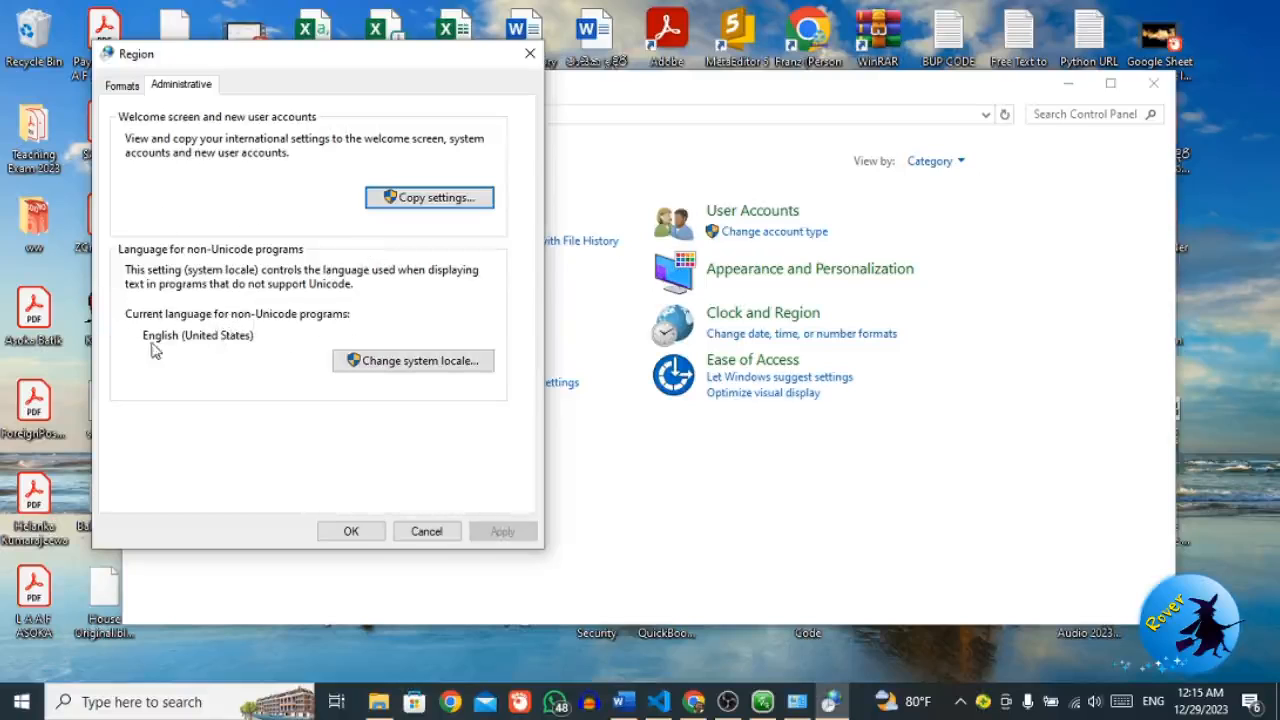
pyautogui.moveTo(190, 352)
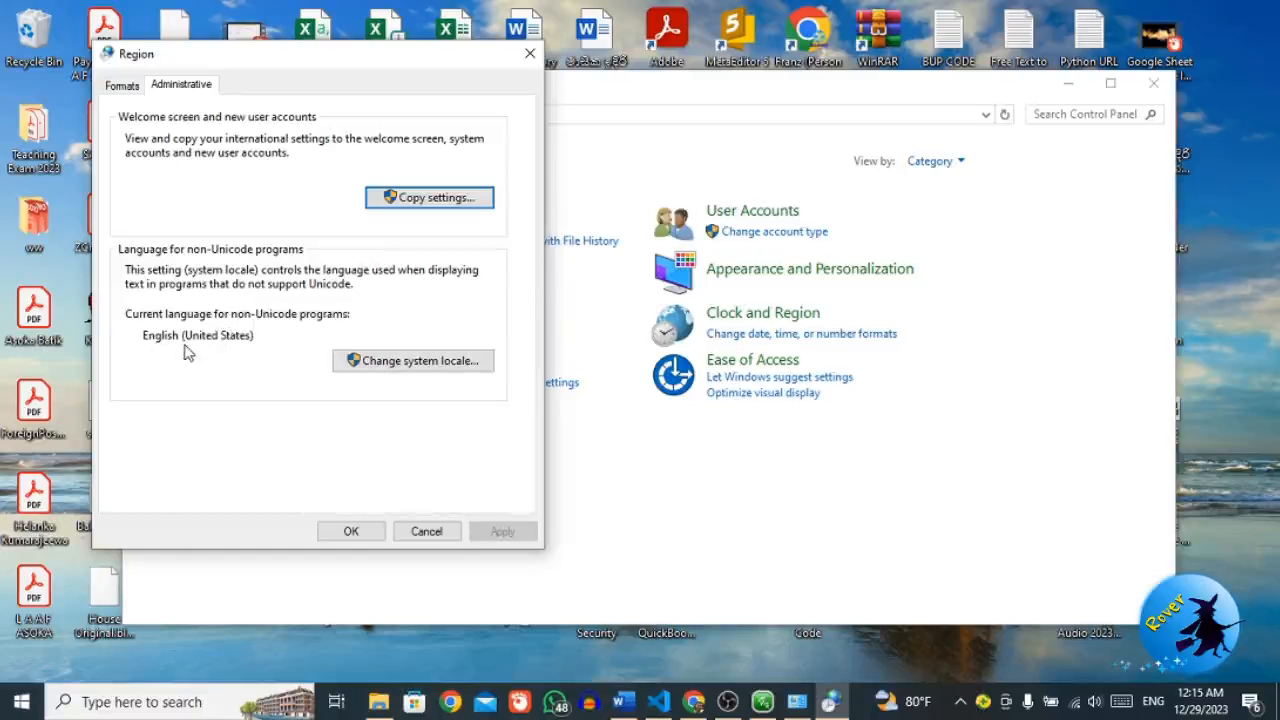
pyautogui.moveTo(172, 352)
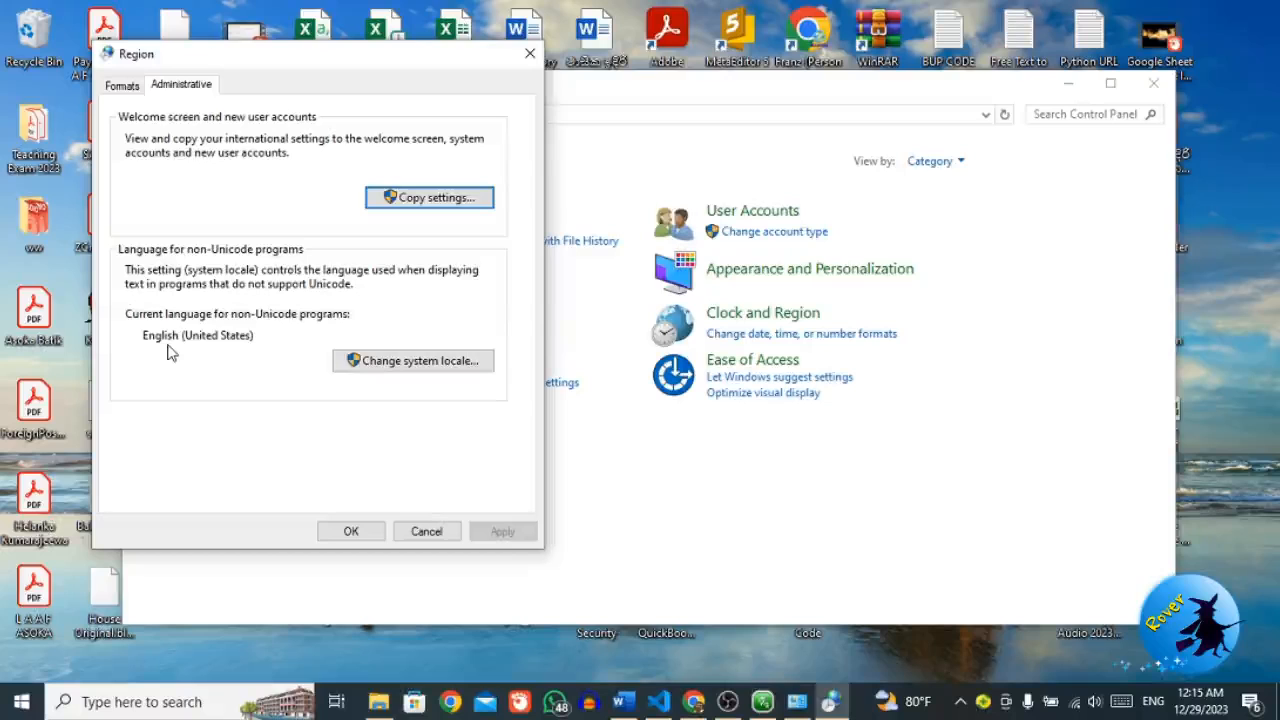
pyautogui.moveTo(350, 424)
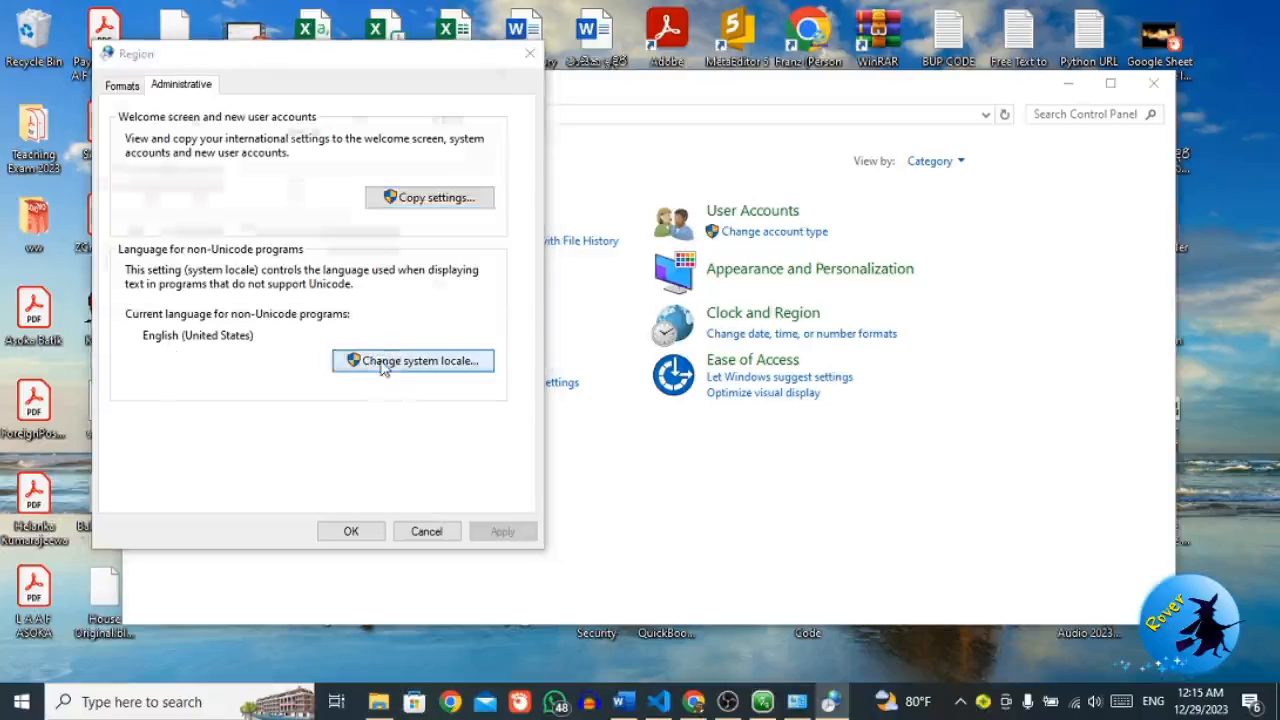
# Choose Sinhala (Sri Lanka) as the current system locale in Region Settings
pyautogui.click(412, 360)
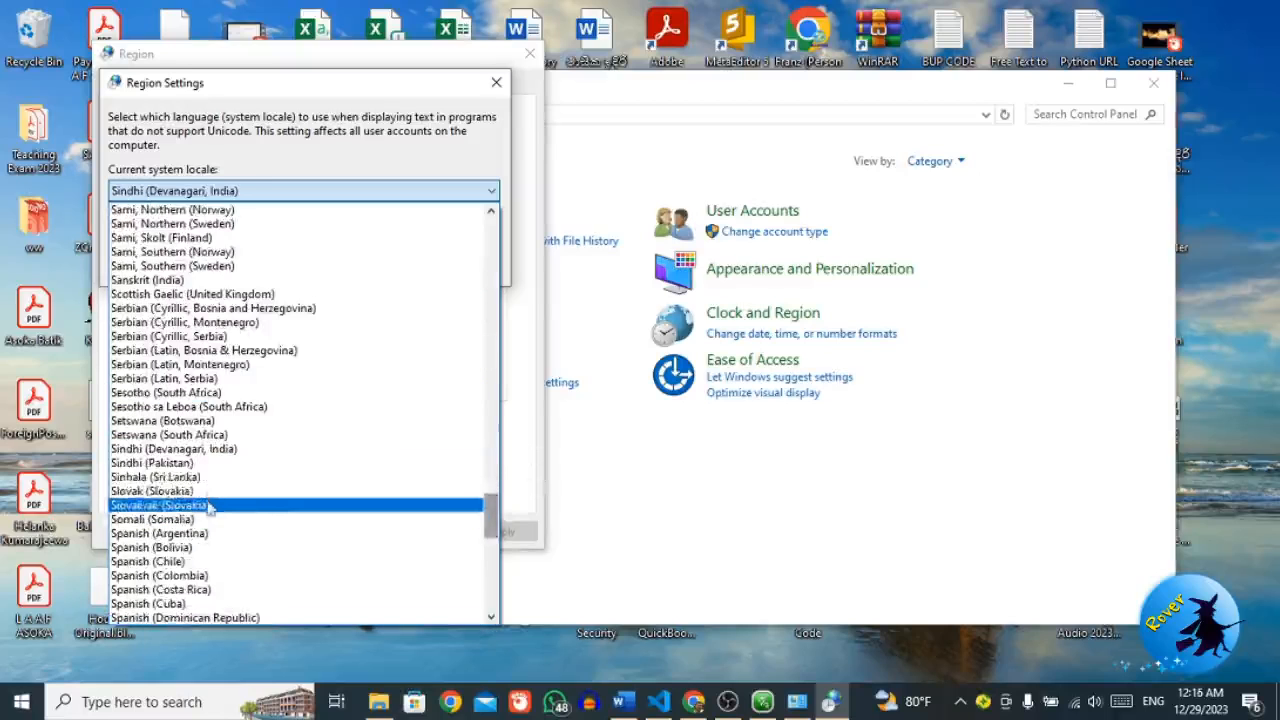
pyautogui.click(156, 476)
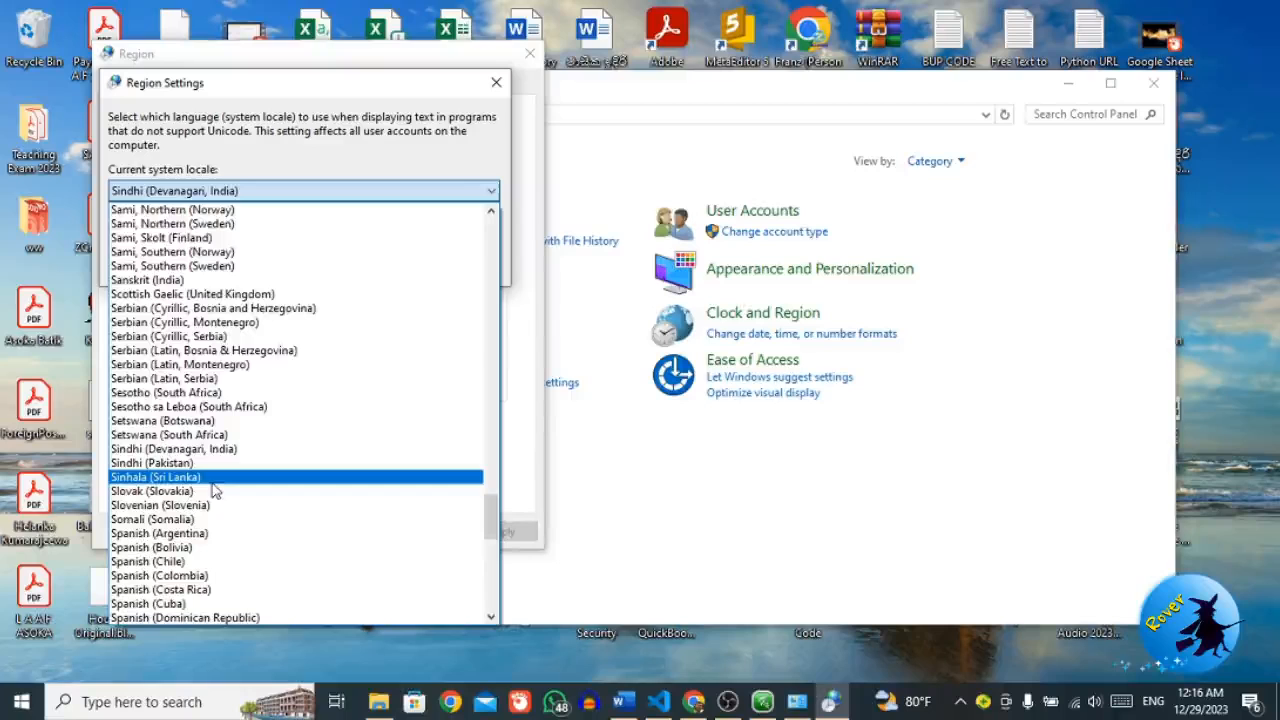
pyautogui.click(156, 476)
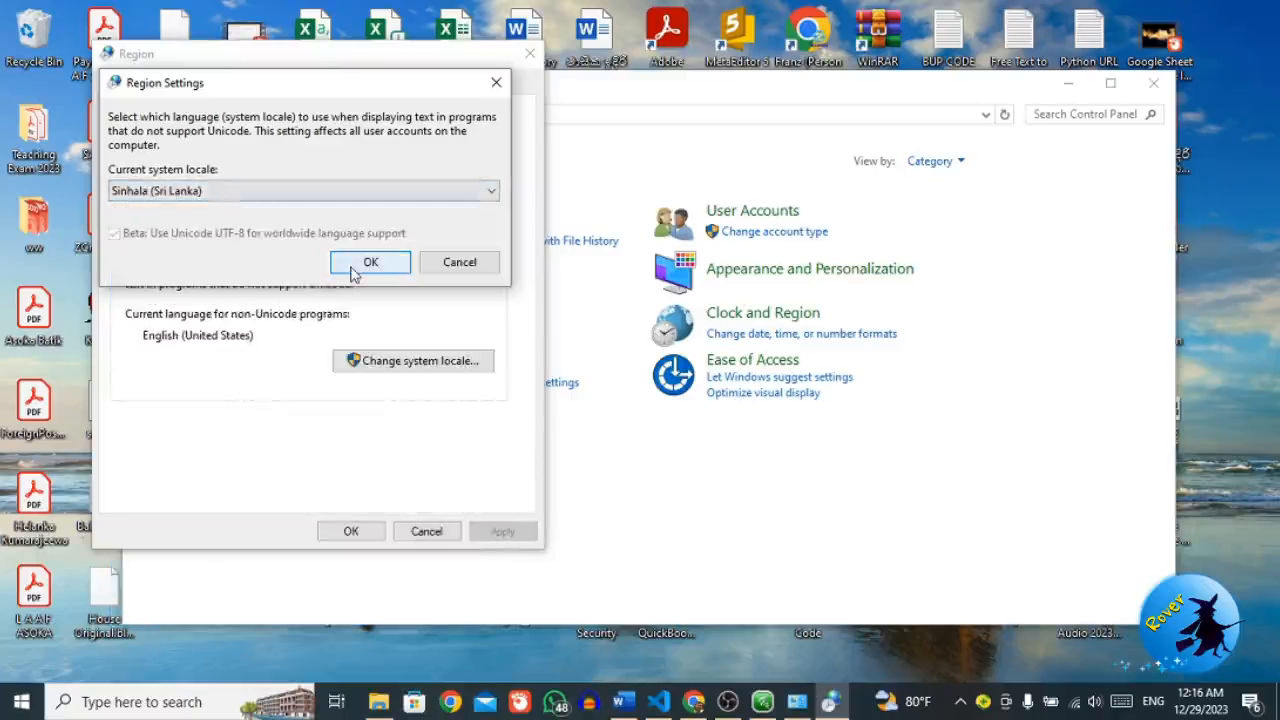
# Confirm Sinhala (Sri Lanka) as the system locale with OK
pyautogui.click(112, 232)
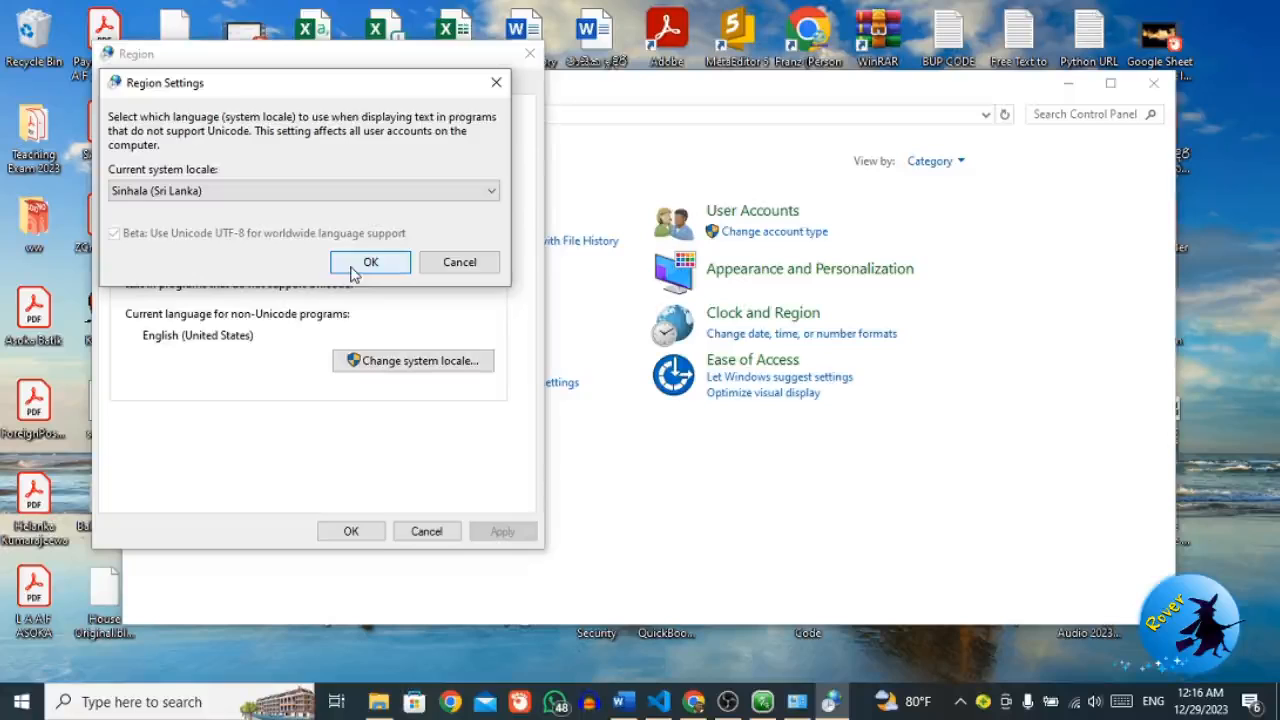